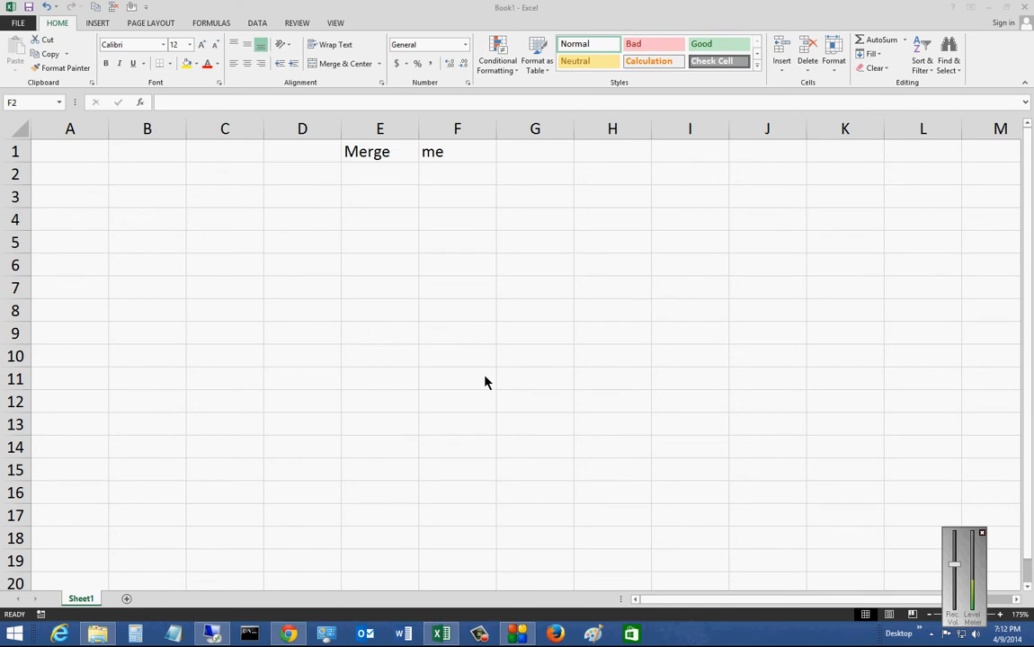
{"action": "mouse_move", "coordinate": [415, 358]}
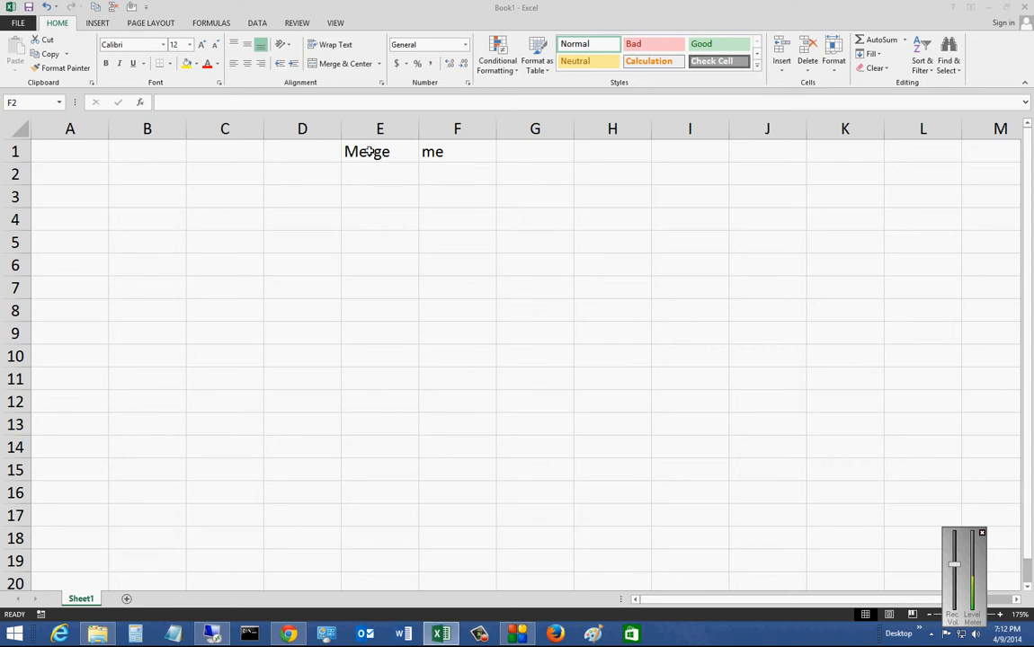
- Merge E1:F1 with Merge Cells, accepting the warning so only 'Merge' remains
{"action": "left_click", "coordinate": [380, 151]}
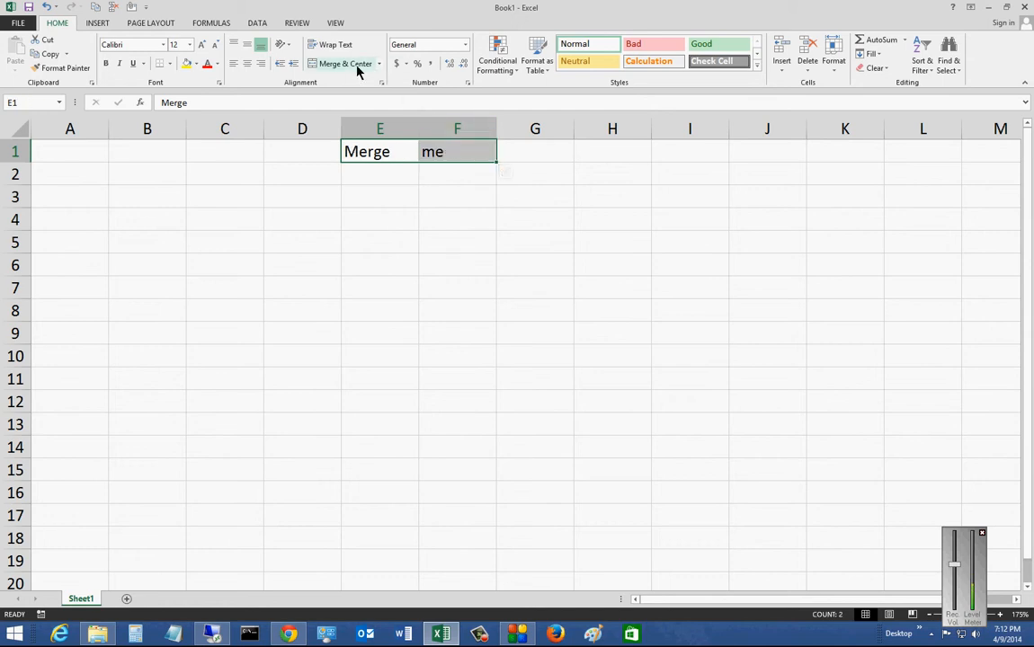
{"action": "mouse_move", "coordinate": [346, 63]}
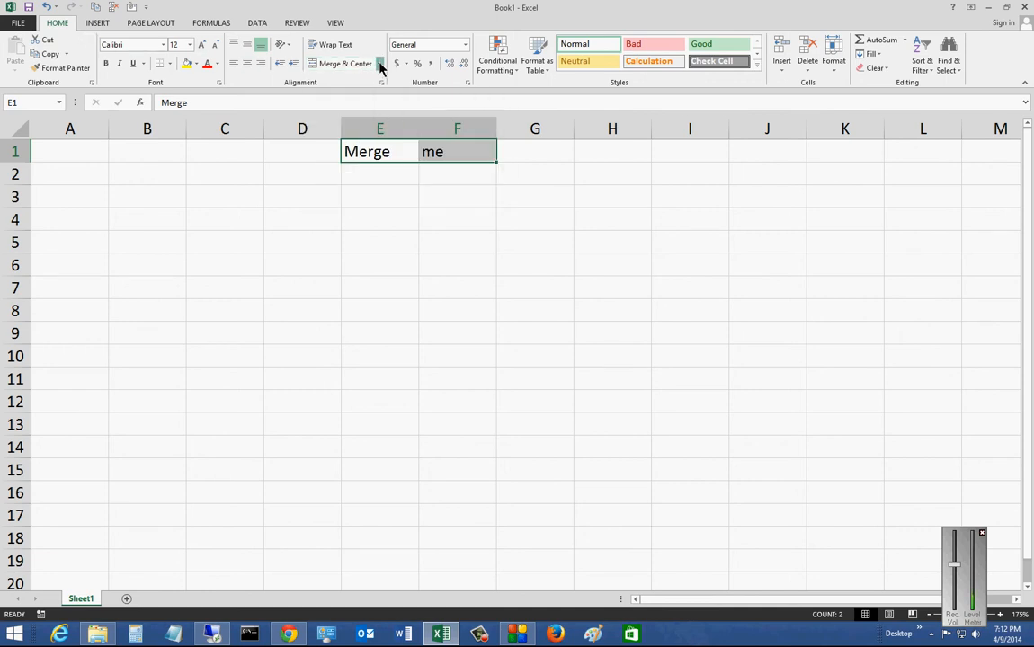
{"action": "left_click", "coordinate": [379, 63]}
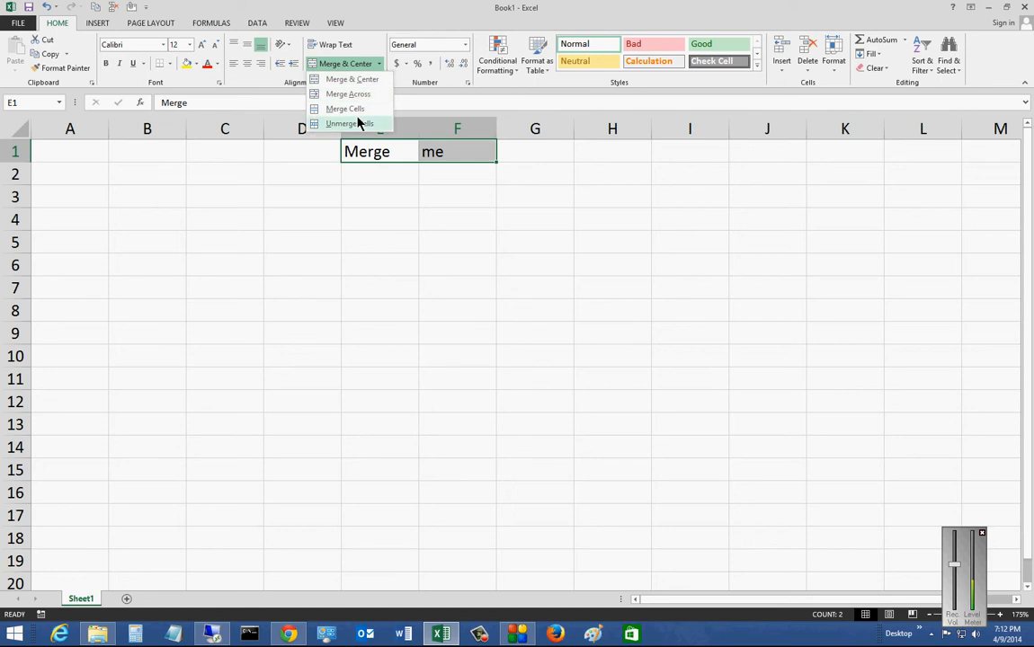
{"action": "mouse_move", "coordinate": [354, 205]}
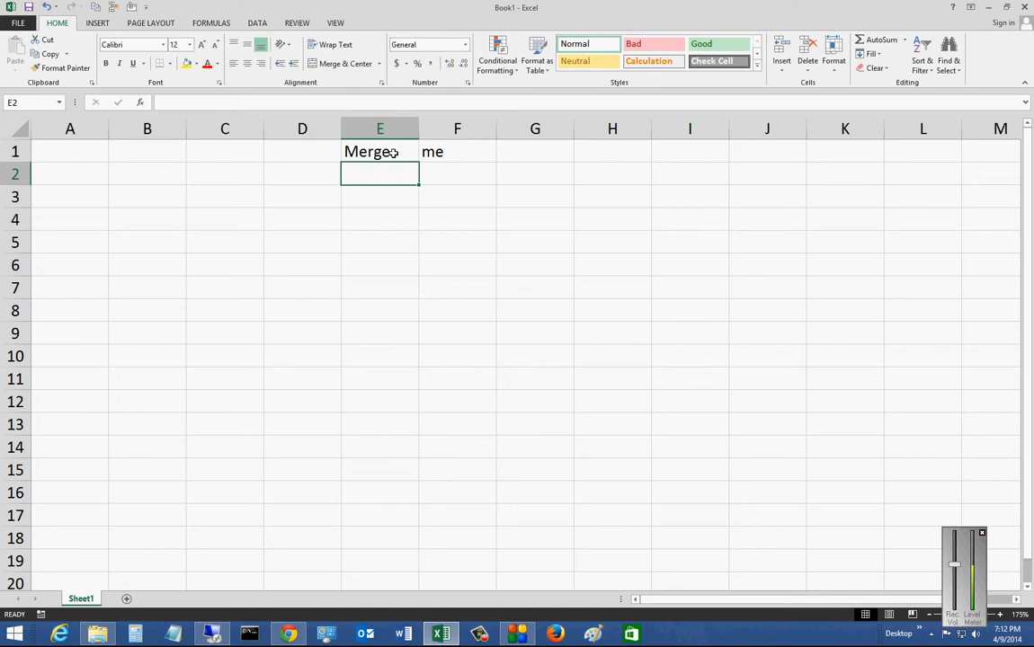
{"action": "mouse_move", "coordinate": [368, 161]}
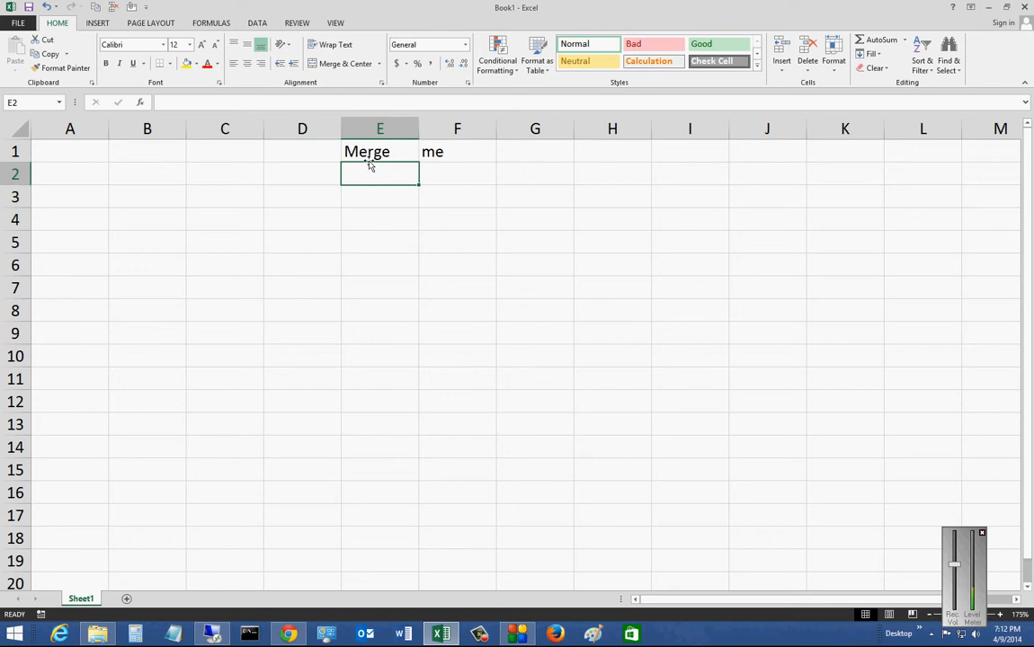
{"action": "left_click", "coordinate": [380, 151]}
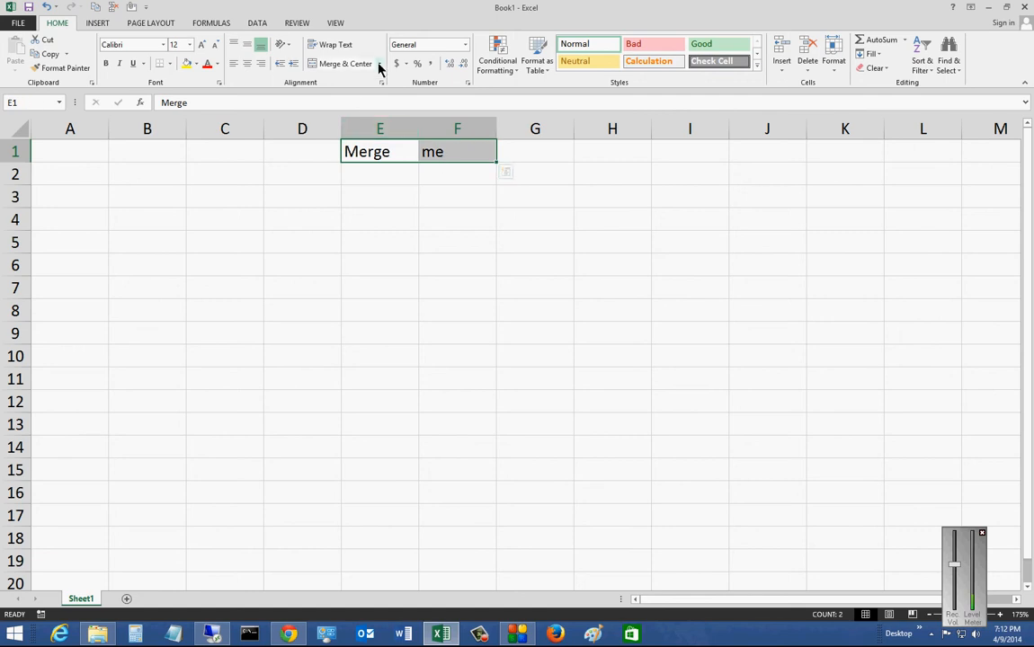
{"action": "left_click", "coordinate": [378, 63]}
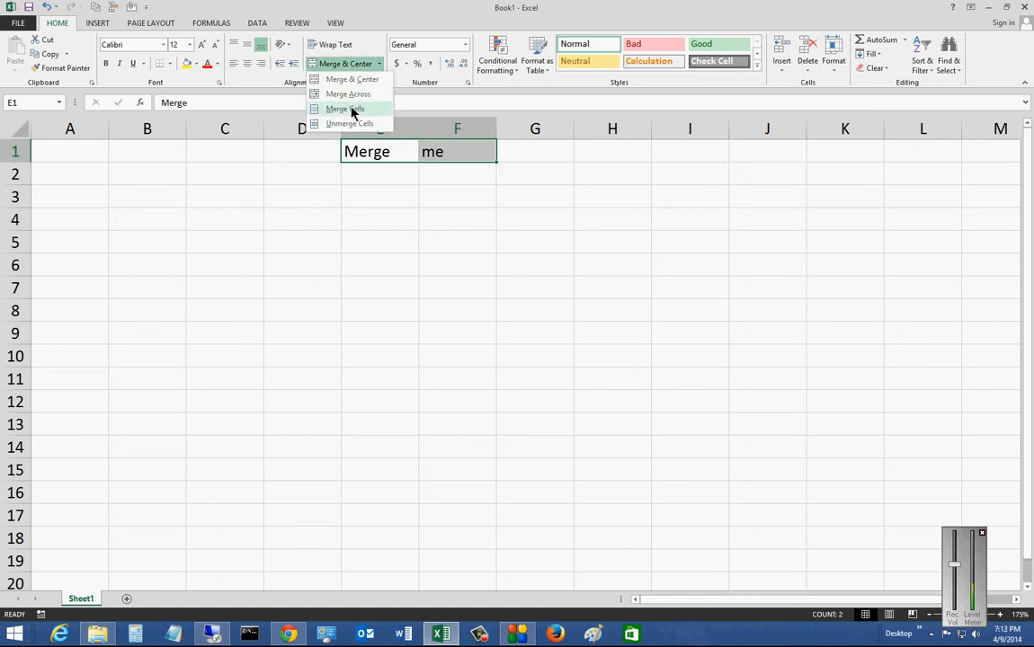
{"action": "left_click", "coordinate": [344, 109]}
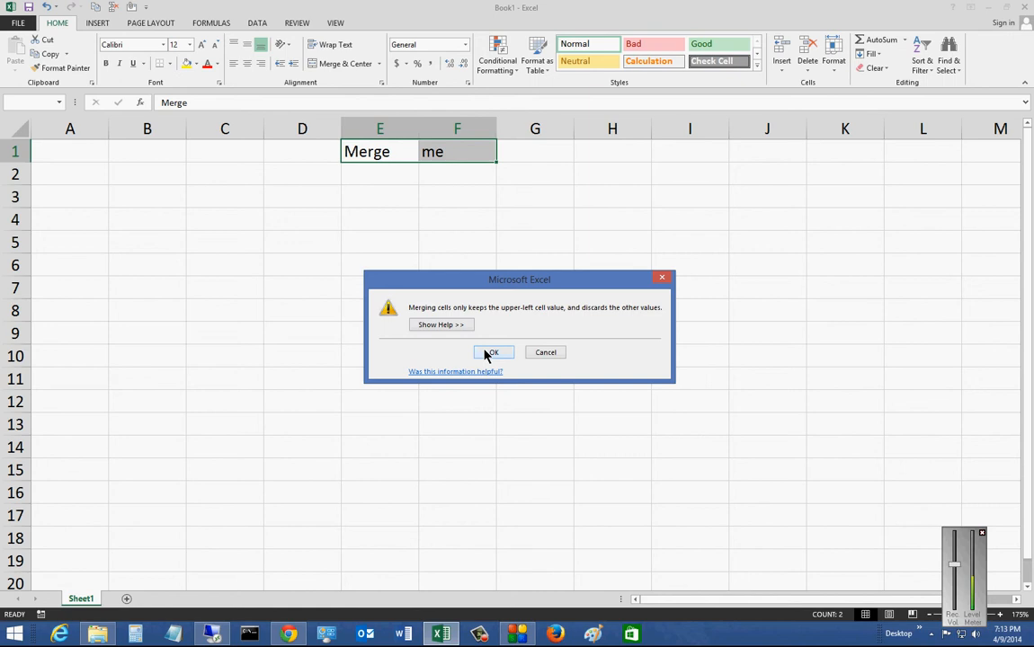
{"action": "left_click", "coordinate": [490, 351]}
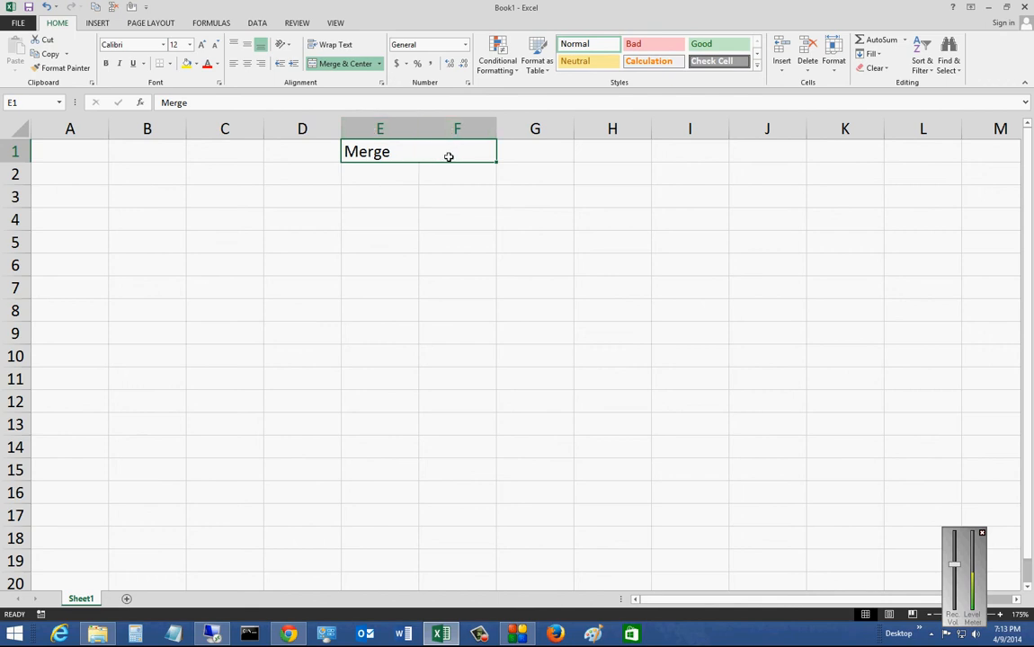
{"action": "mouse_move", "coordinate": [467, 156]}
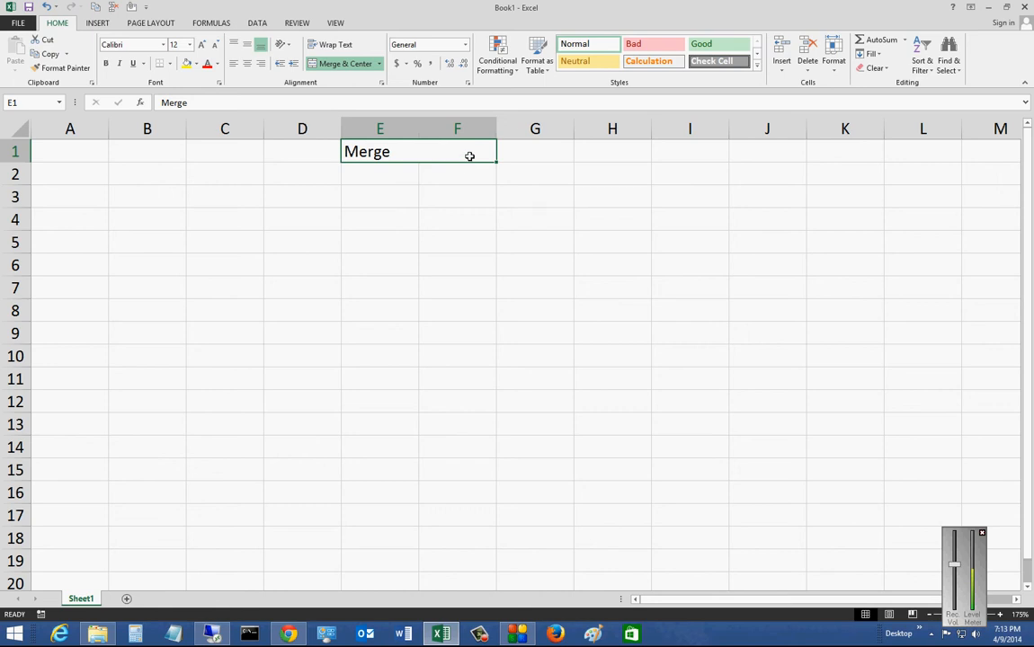
{"action": "mouse_move", "coordinate": [434, 172]}
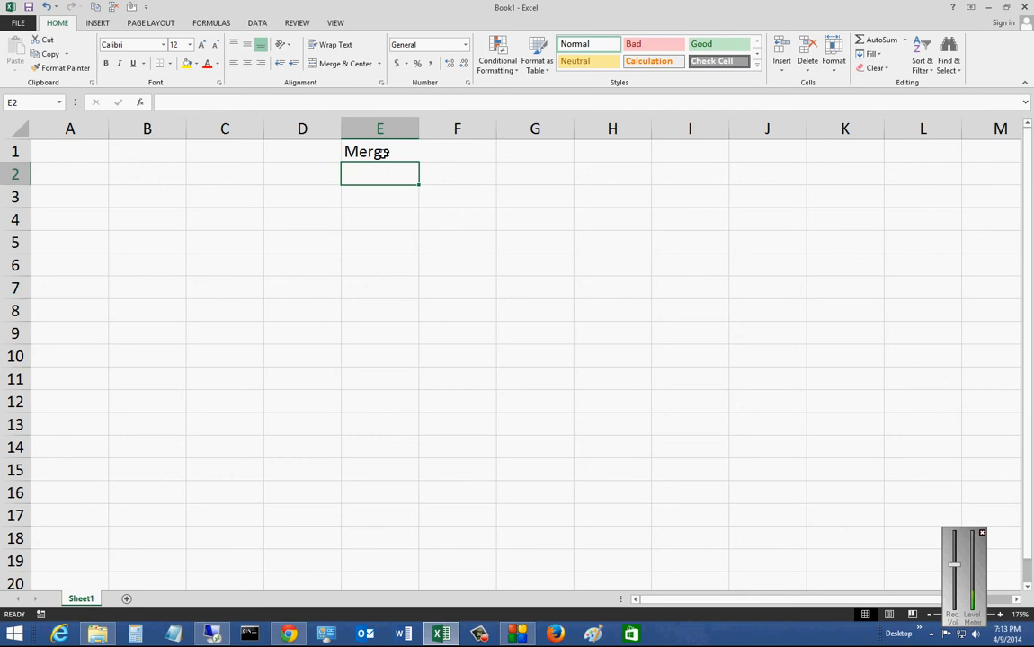
- Enter 'Merge' in cell E3 and 'Me' in cell E4
{"action": "left_click", "coordinate": [345, 63]}
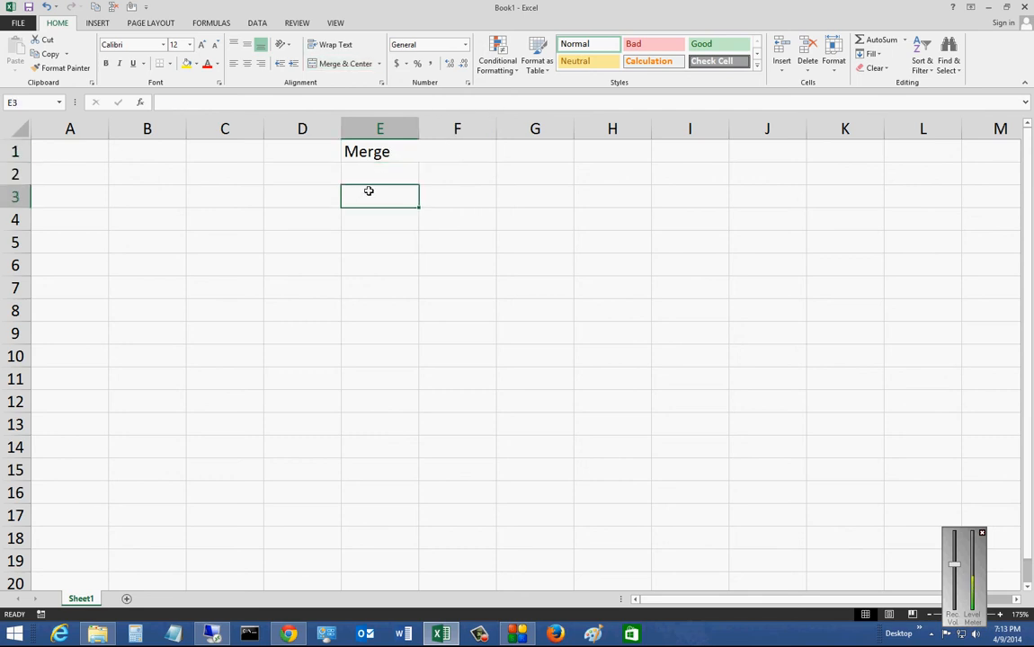
{"action": "type", "text": "Merge"}
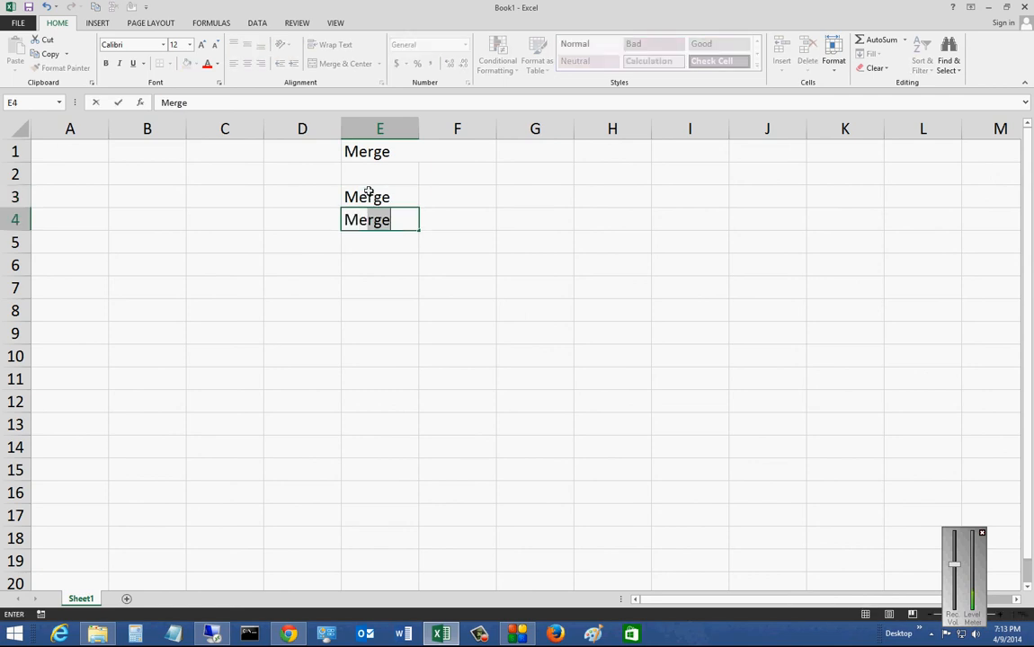
{"action": "key", "text": "Return"}
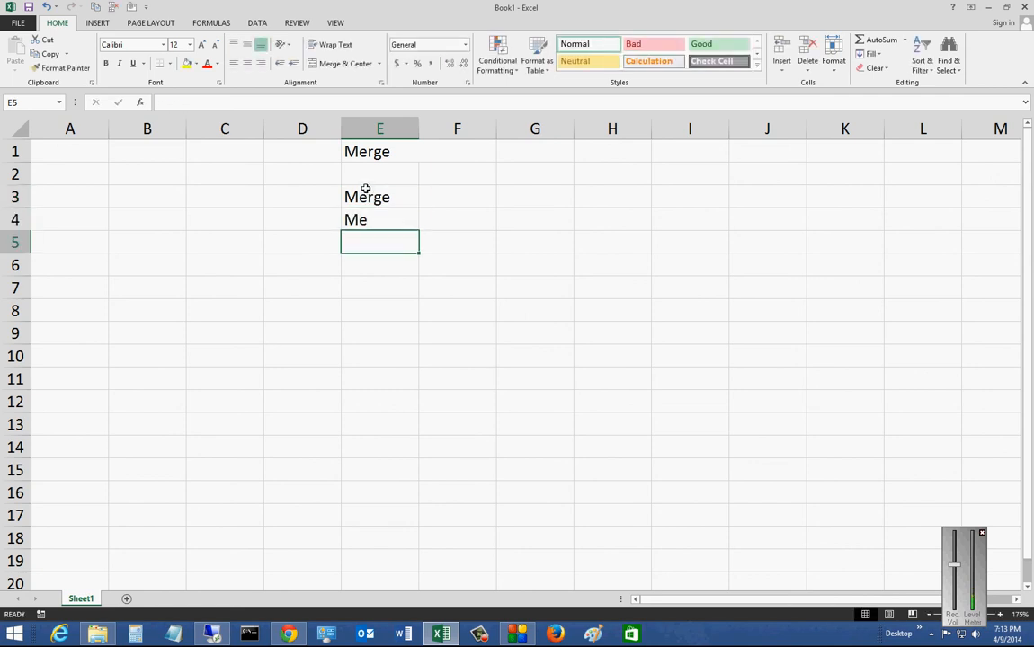
- Merge E3:E4 into one tall cell, accepting that 'Me' is discarded
{"action": "left_click_drag", "start_coordinate": [366, 197], "coordinate": [367, 219]}
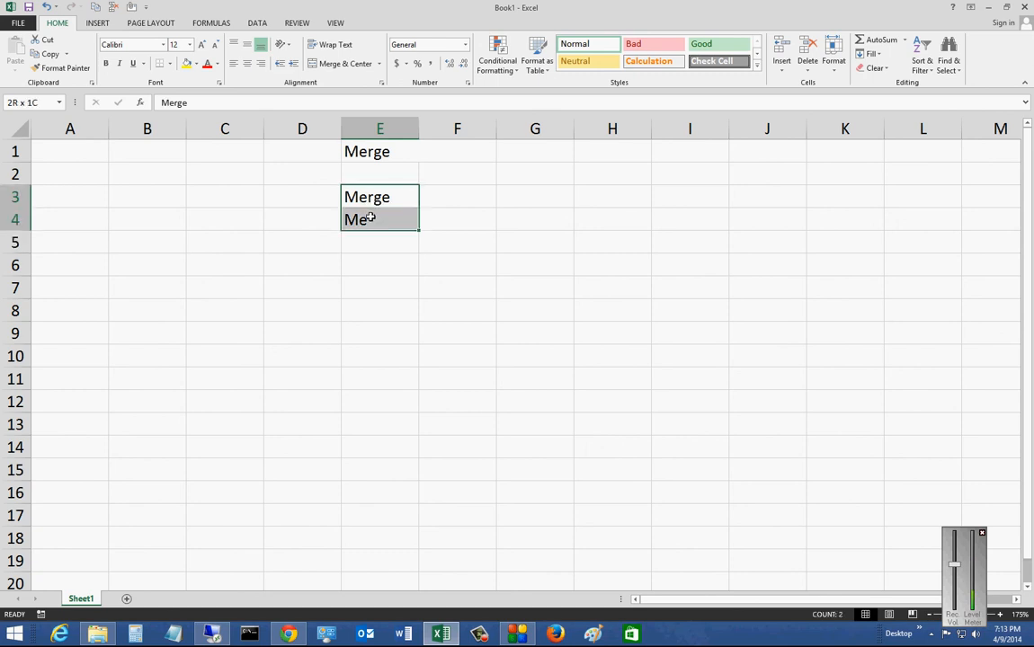
{"action": "left_click", "coordinate": [380, 63]}
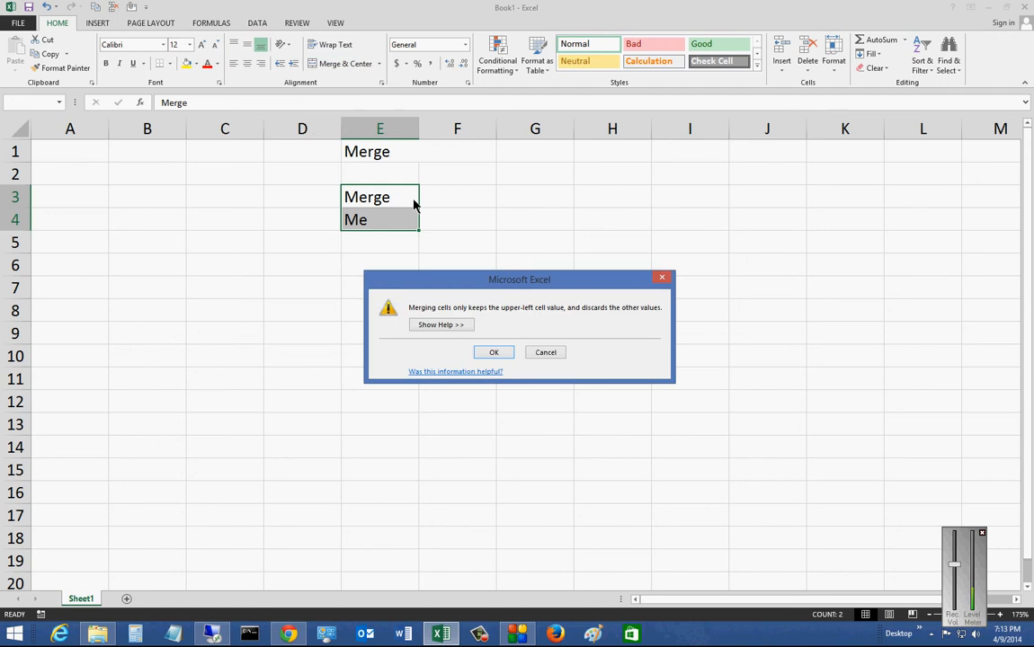
{"action": "left_click", "coordinate": [494, 352]}
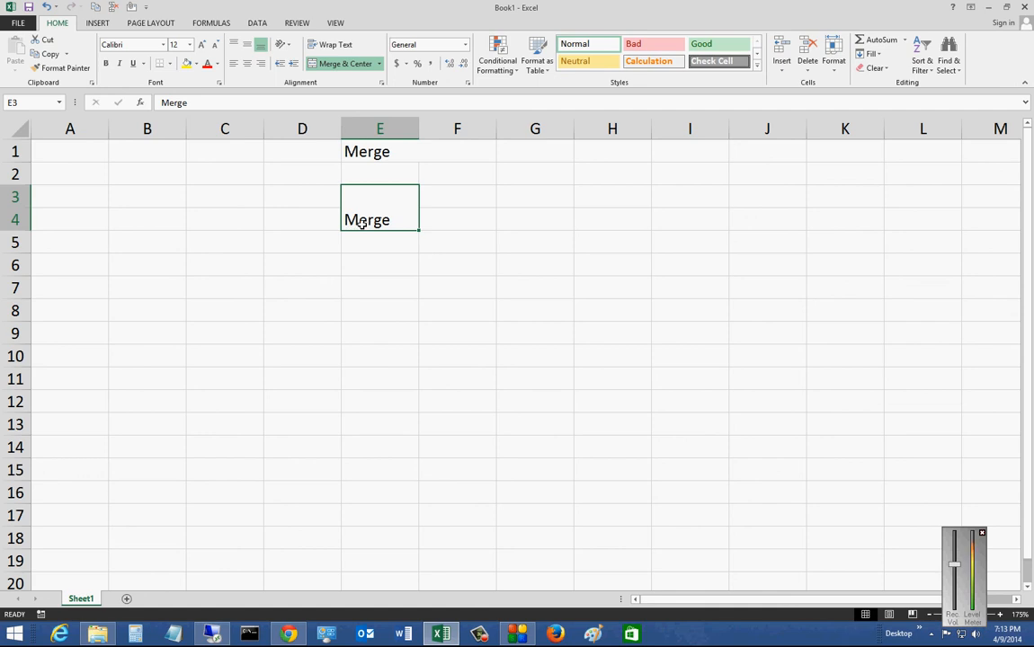
{"action": "mouse_move", "coordinate": [369, 200]}
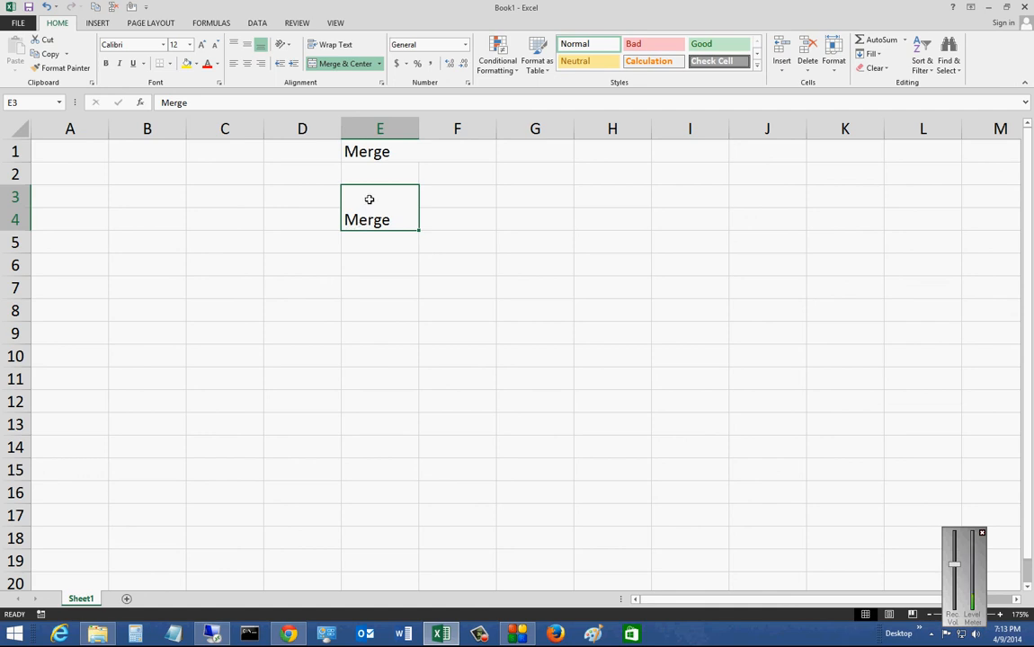